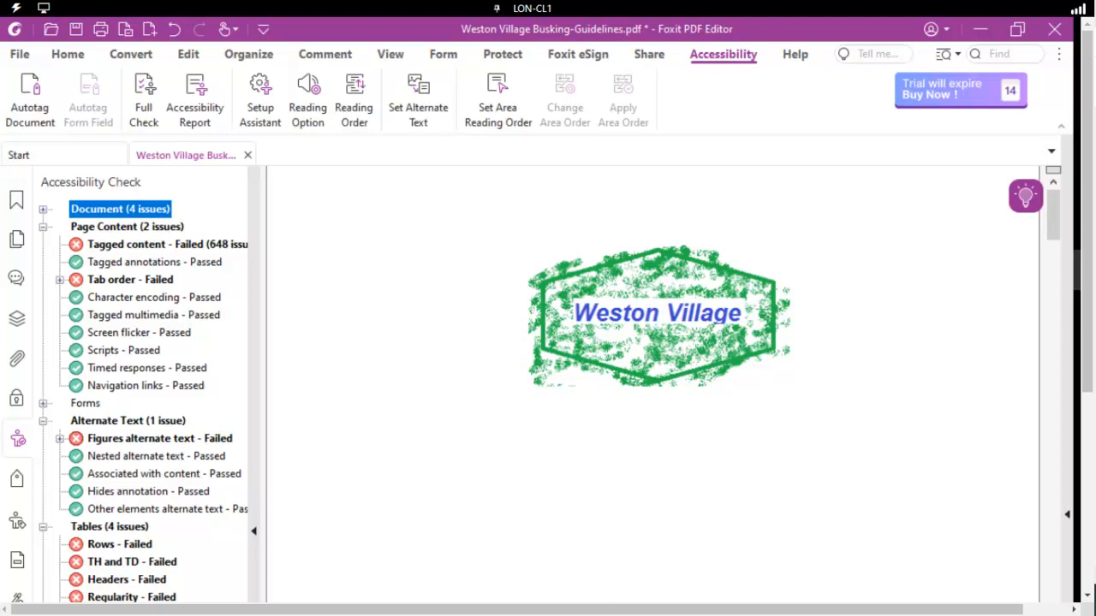
pyautogui.moveTo(129, 285)
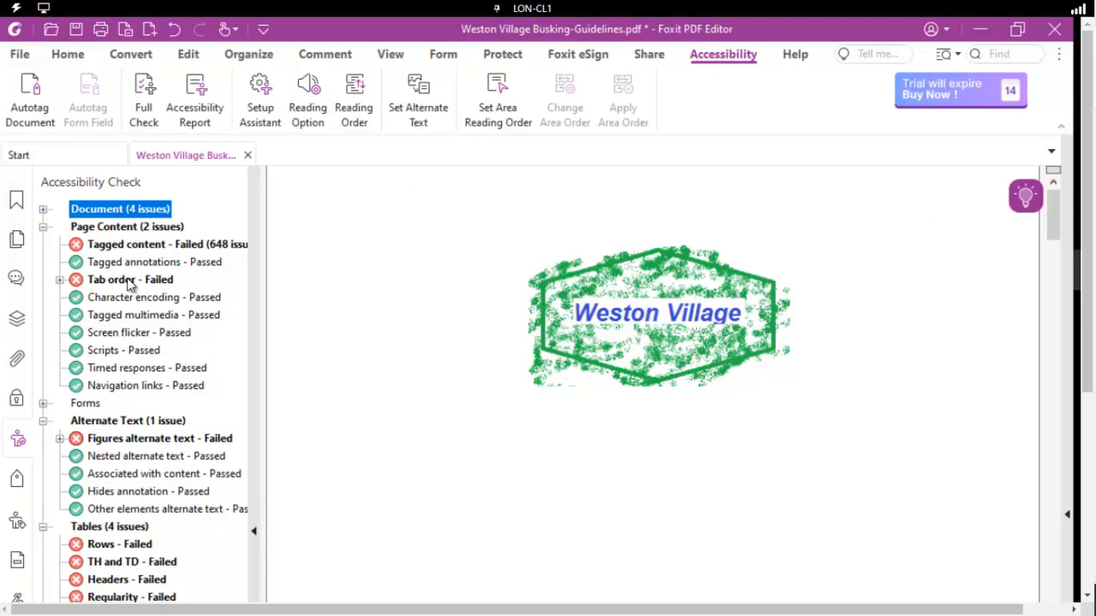
# Select 'Tab order - Failed' and expand it to list Page 1 through Page 10.
pyautogui.click(129, 279)
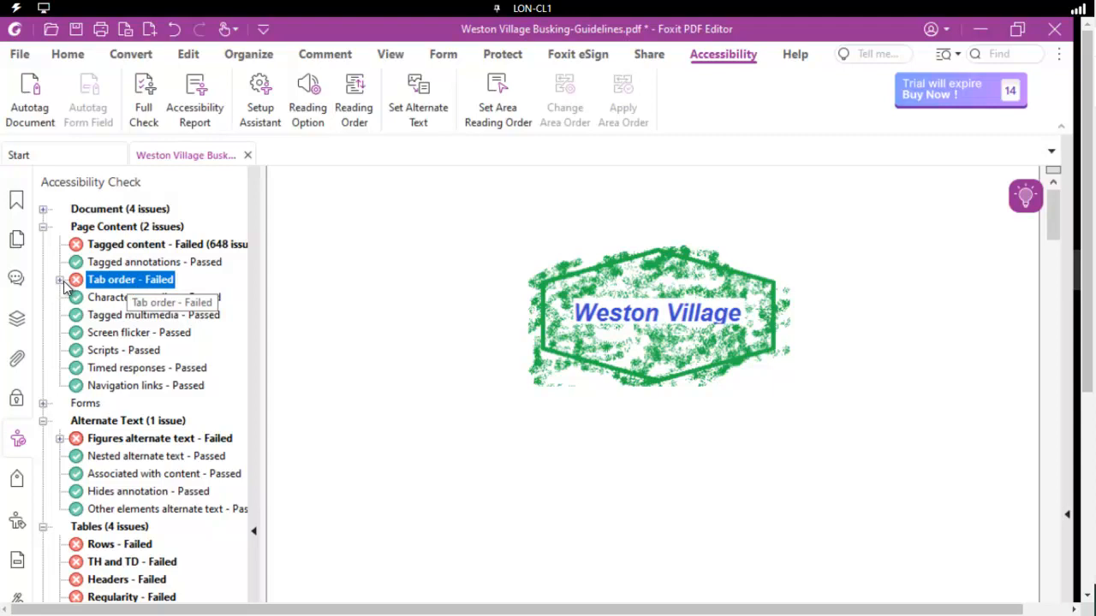
pyautogui.click(60, 279)
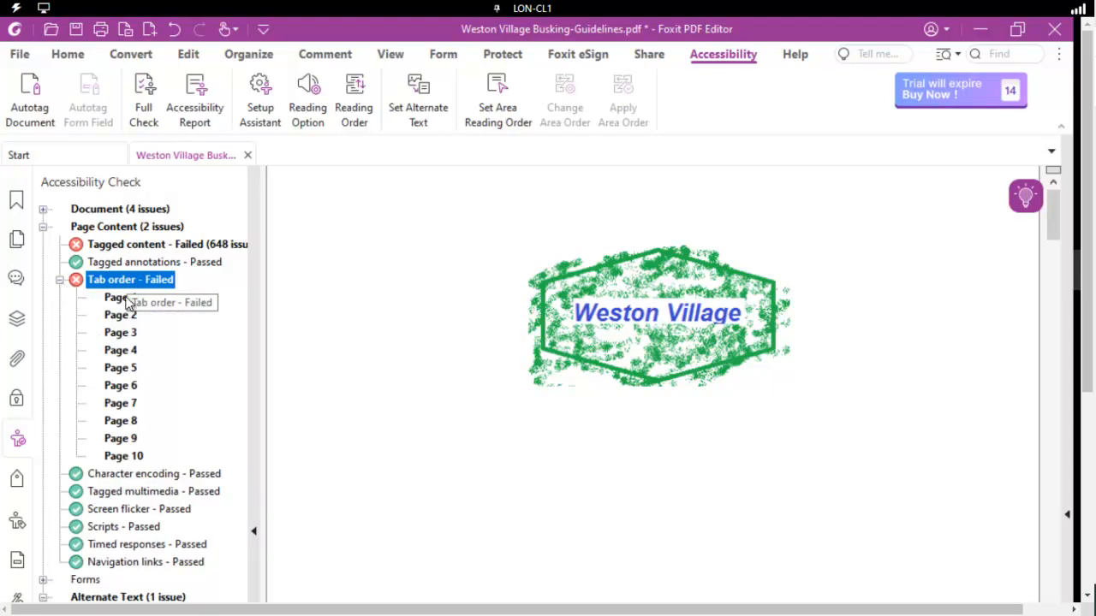
pyautogui.moveTo(114, 462)
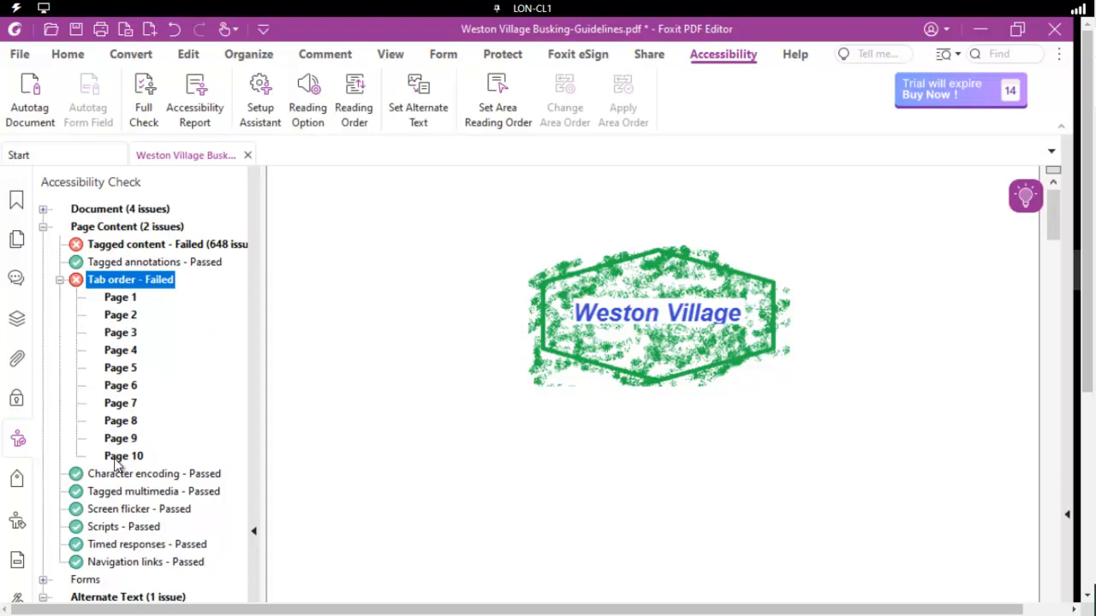
pyautogui.moveTo(127, 301)
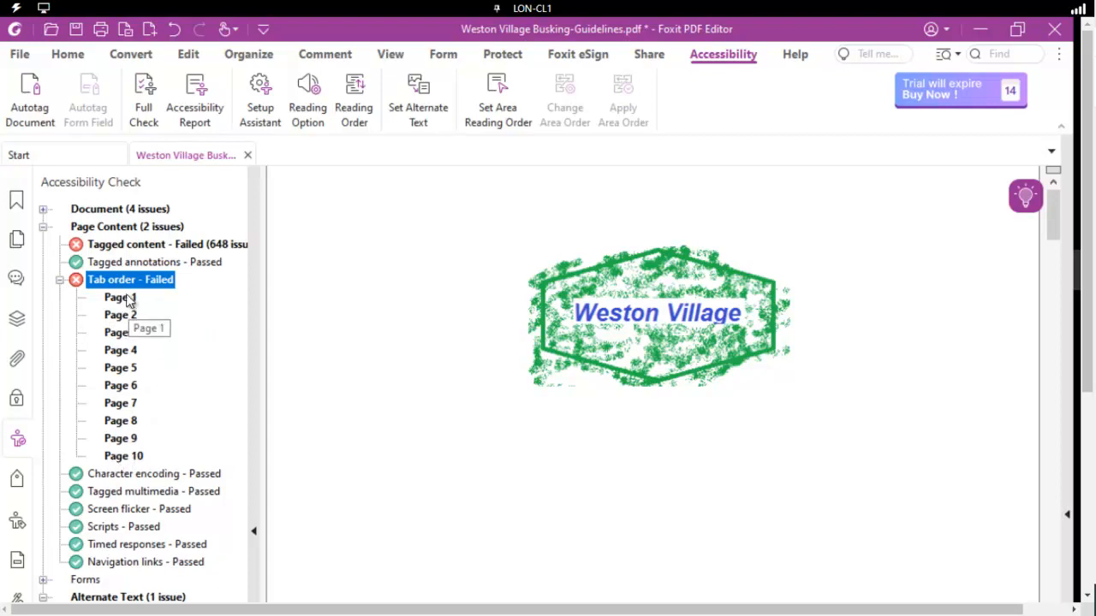
pyautogui.moveTo(378, 421)
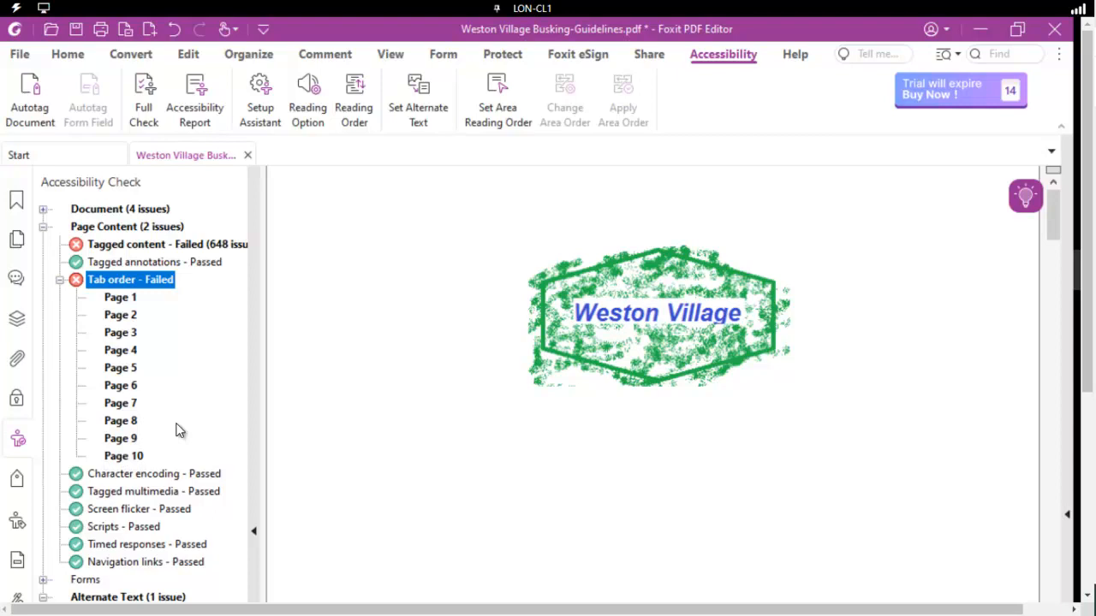
# Fix the tab order failure so it matches structure order, and dismiss the success message.
pyautogui.rightClick(130, 279)
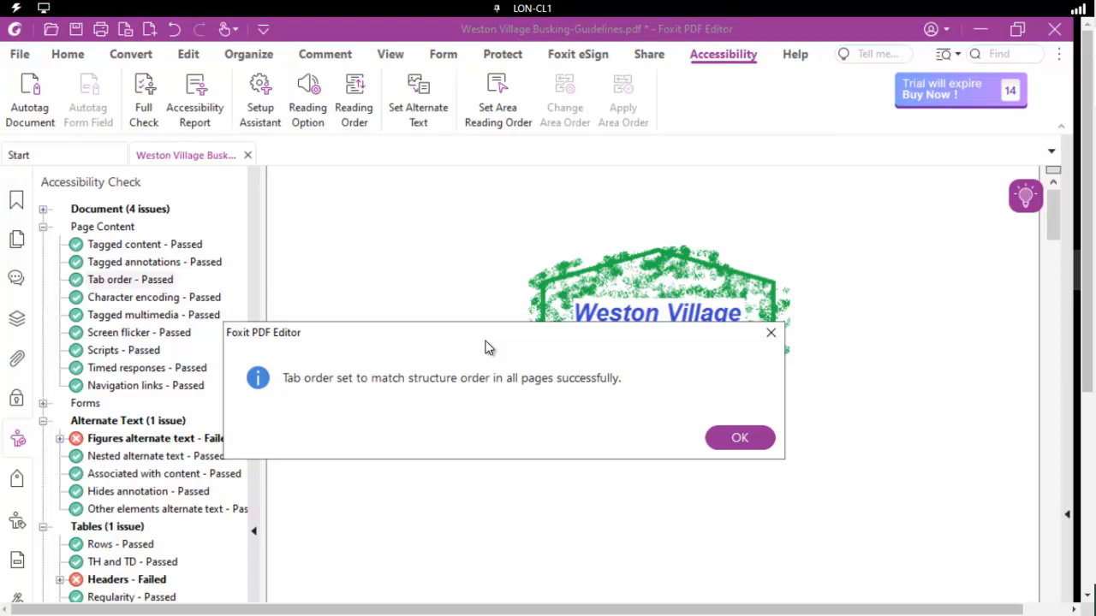
pyautogui.moveTo(375, 390)
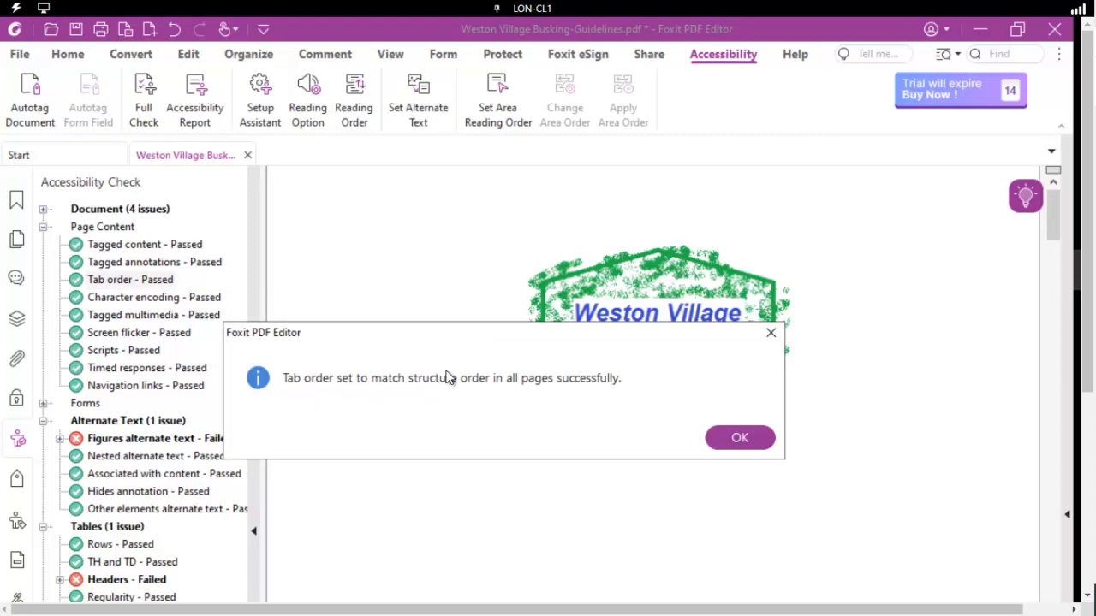
pyautogui.moveTo(561, 354)
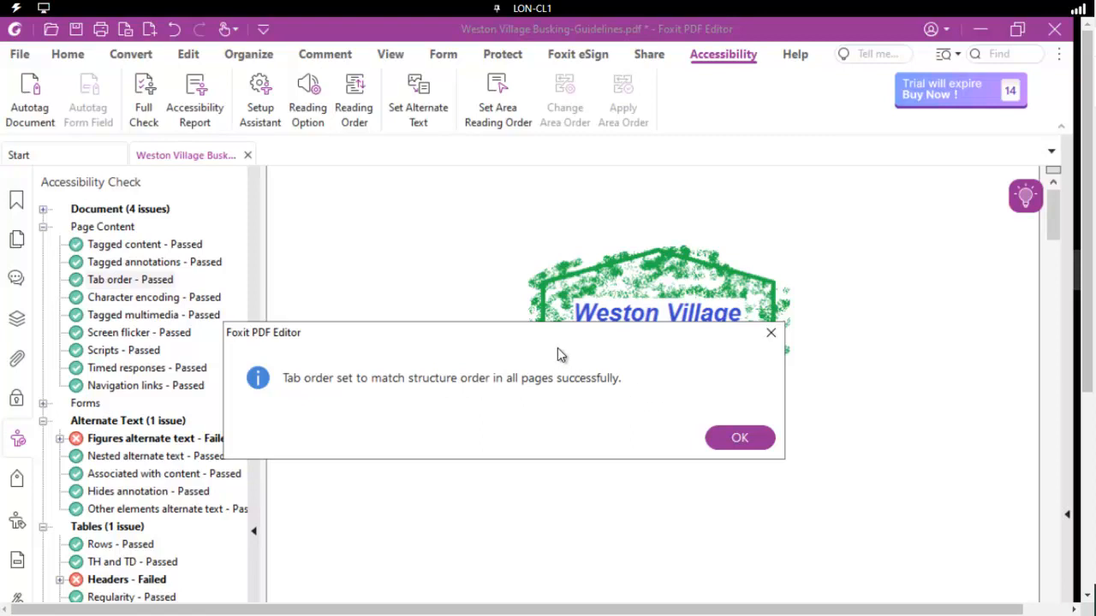
pyautogui.moveTo(488, 399)
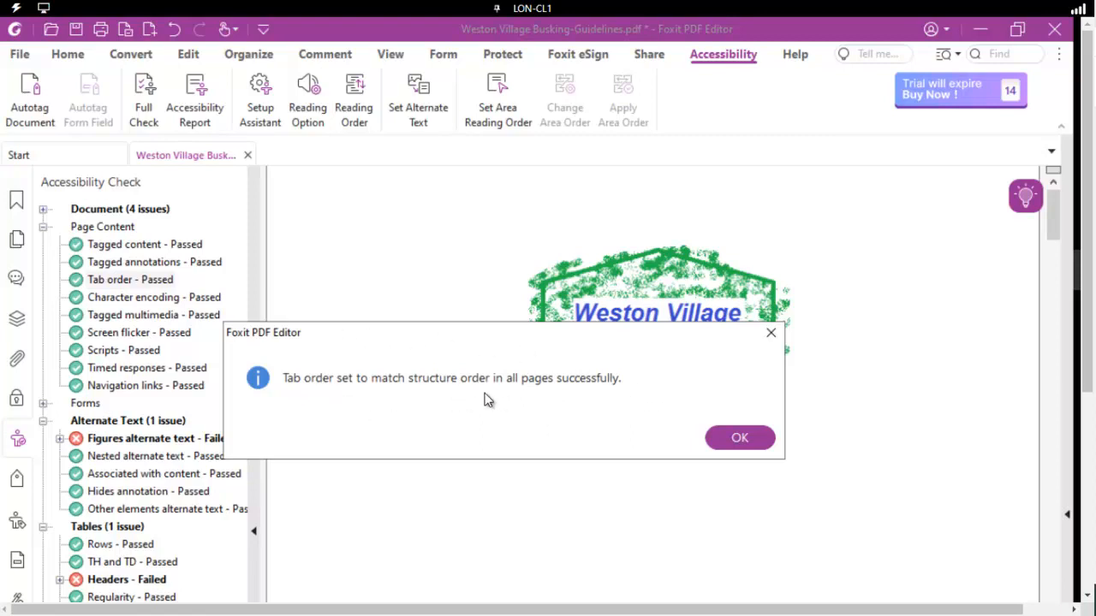
pyautogui.click(739, 438)
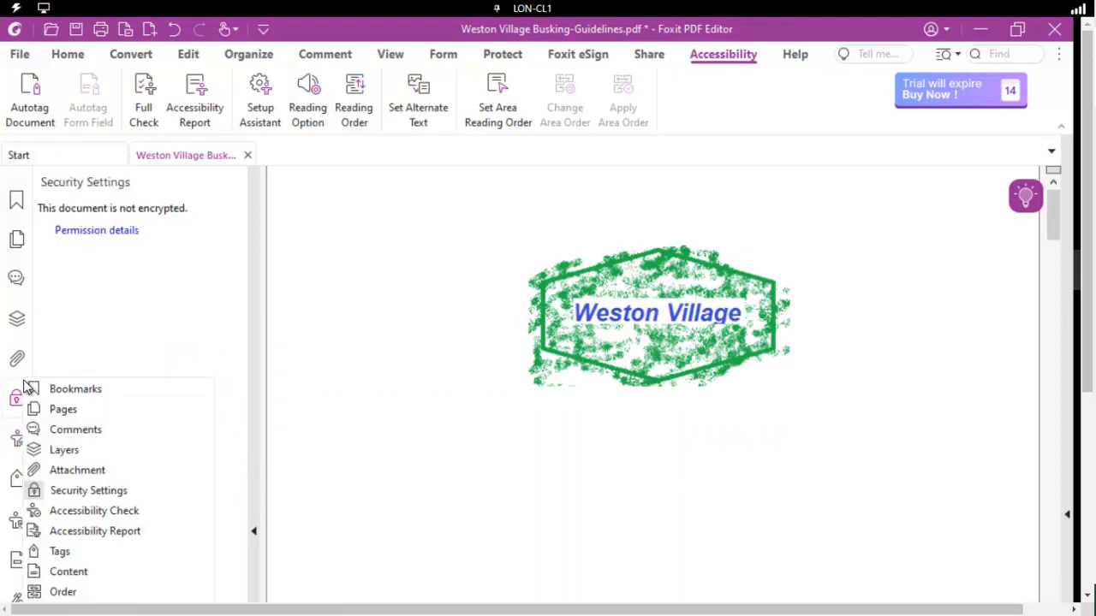
pyautogui.moveTo(62, 592)
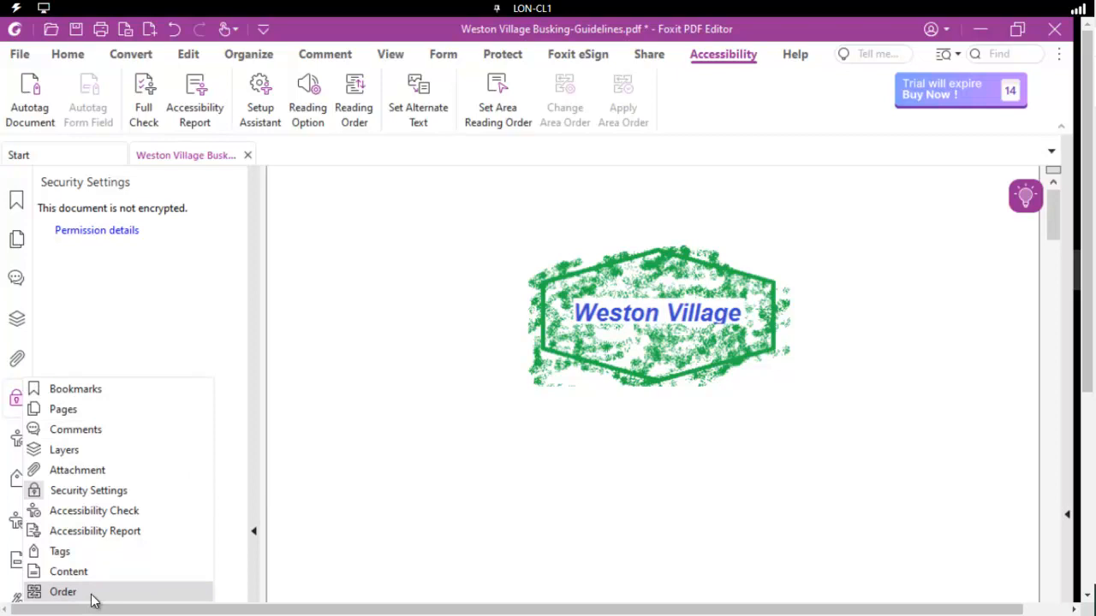
# Open the Order panel and expand the document node to list its ten pages.
pyautogui.click(63, 591)
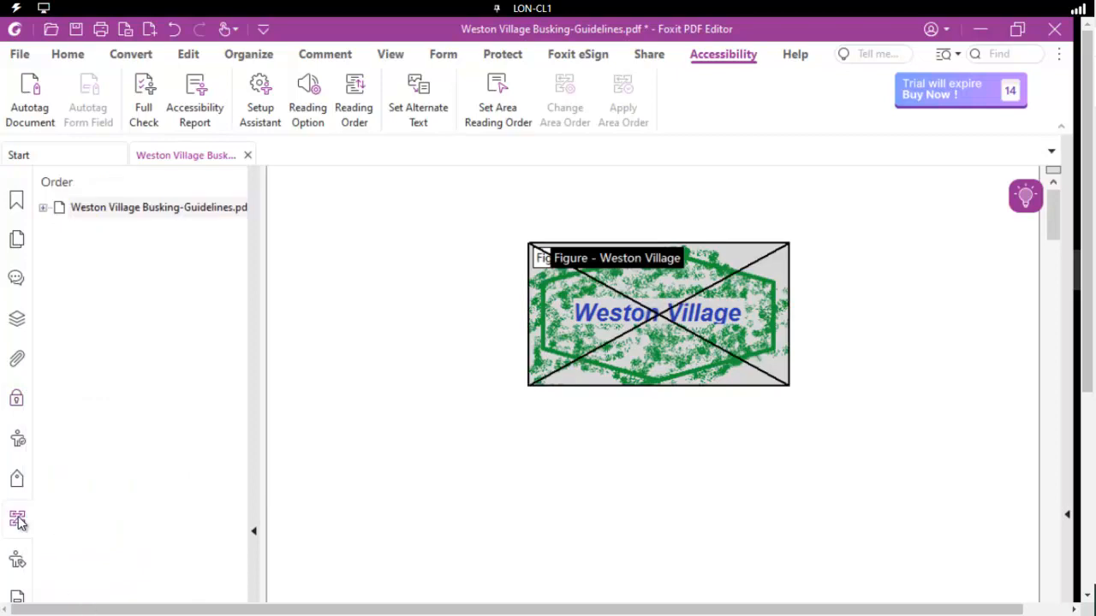
pyautogui.click(159, 207)
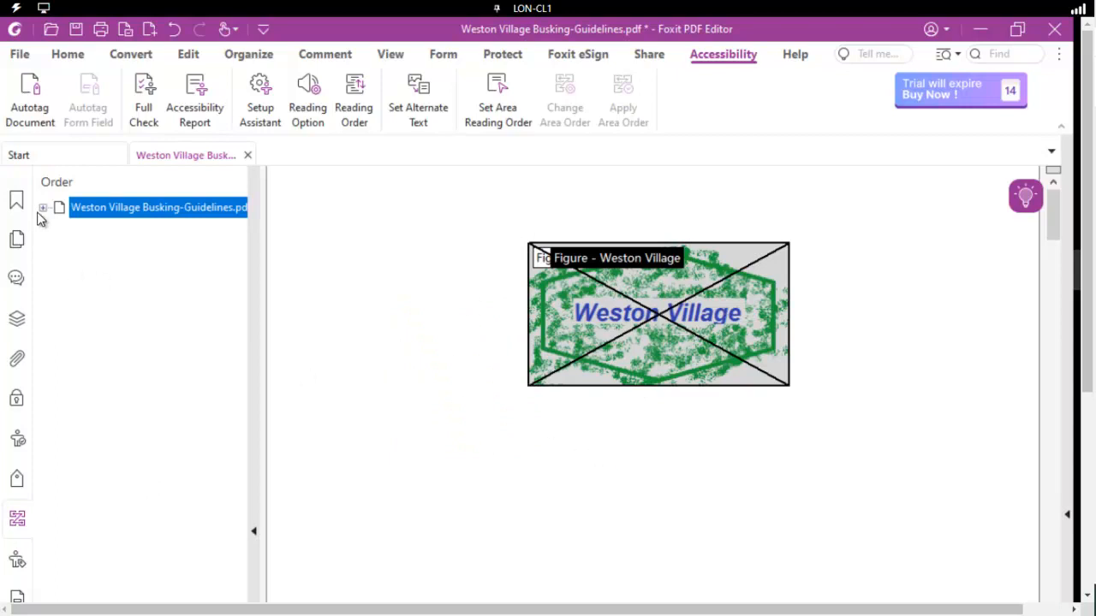
pyautogui.click(42, 208)
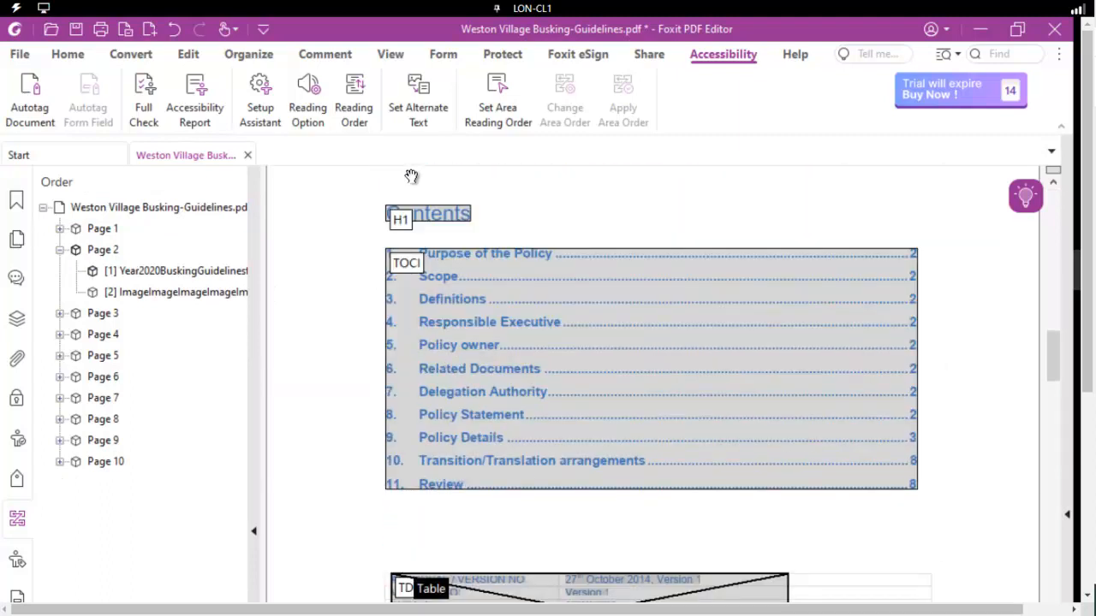
pyautogui.scroll(-3)
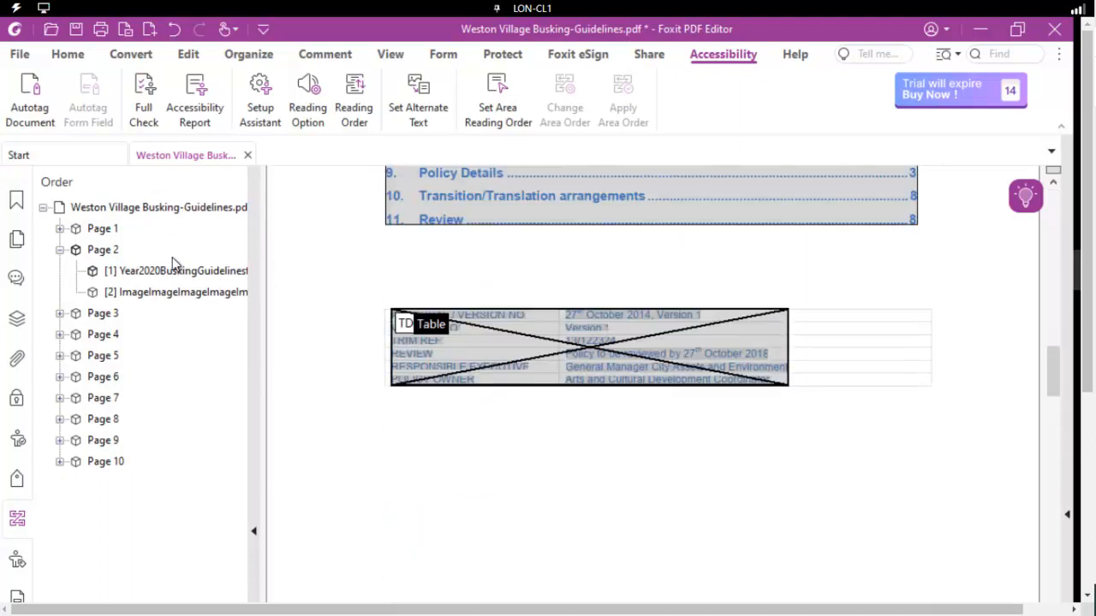